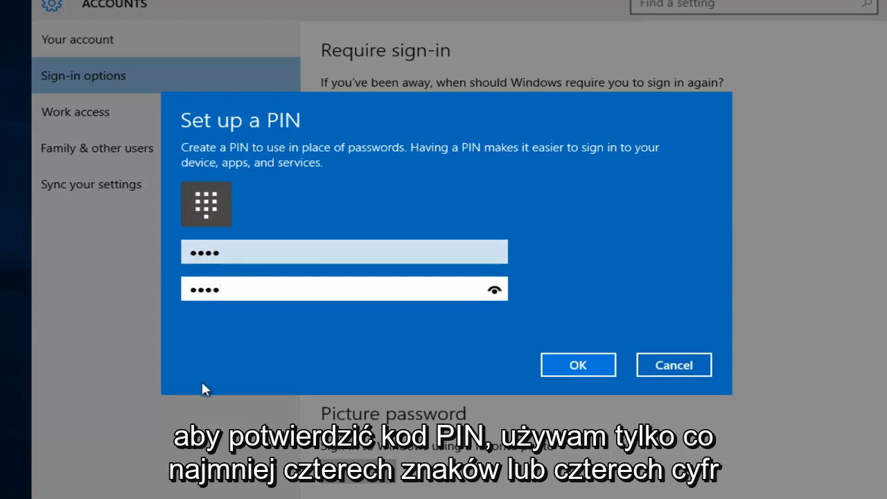
Confirm and save the new four-digit sign-in PIN in the Set up a PIN dialog
left_click(577, 364)
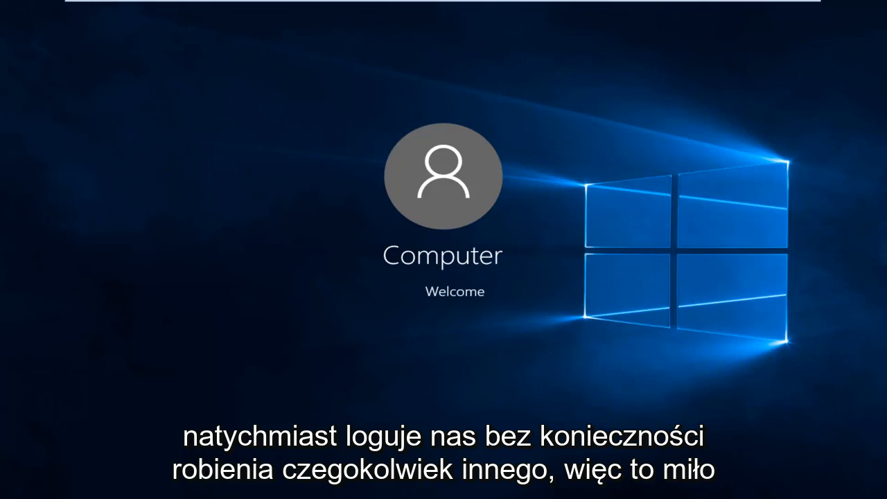